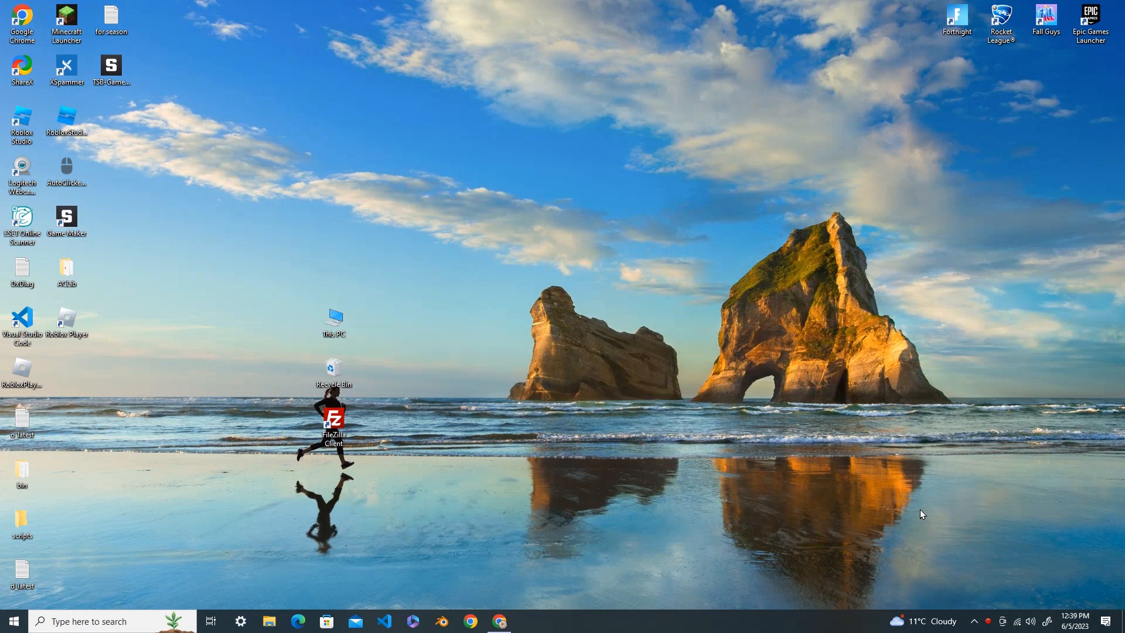
pyautogui.moveTo(327, 366)
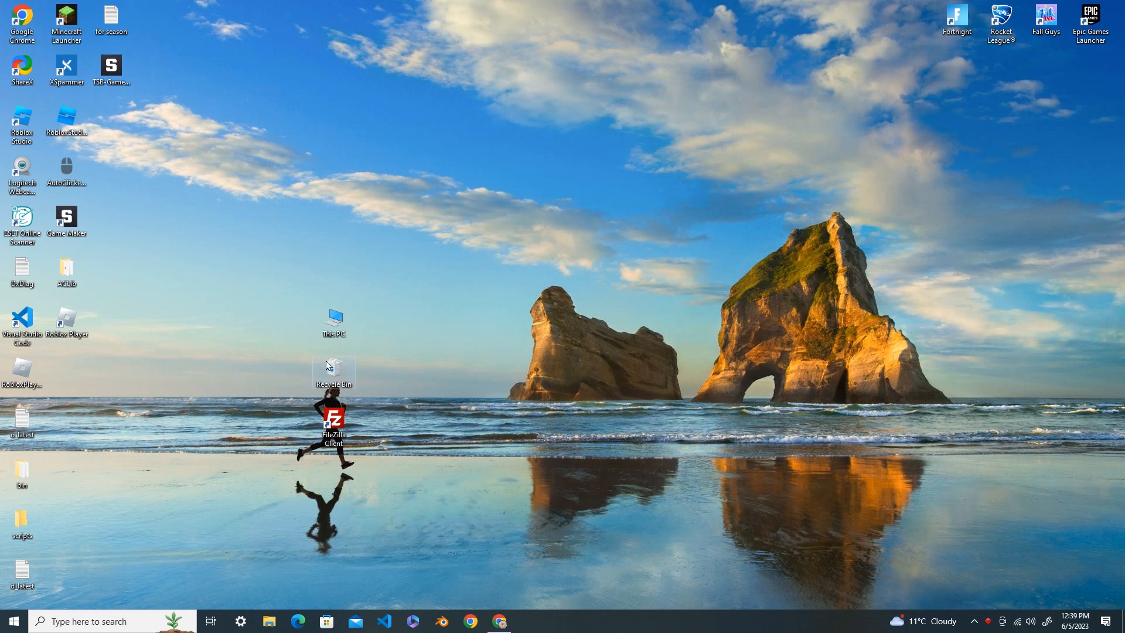
pyautogui.moveTo(354, 342)
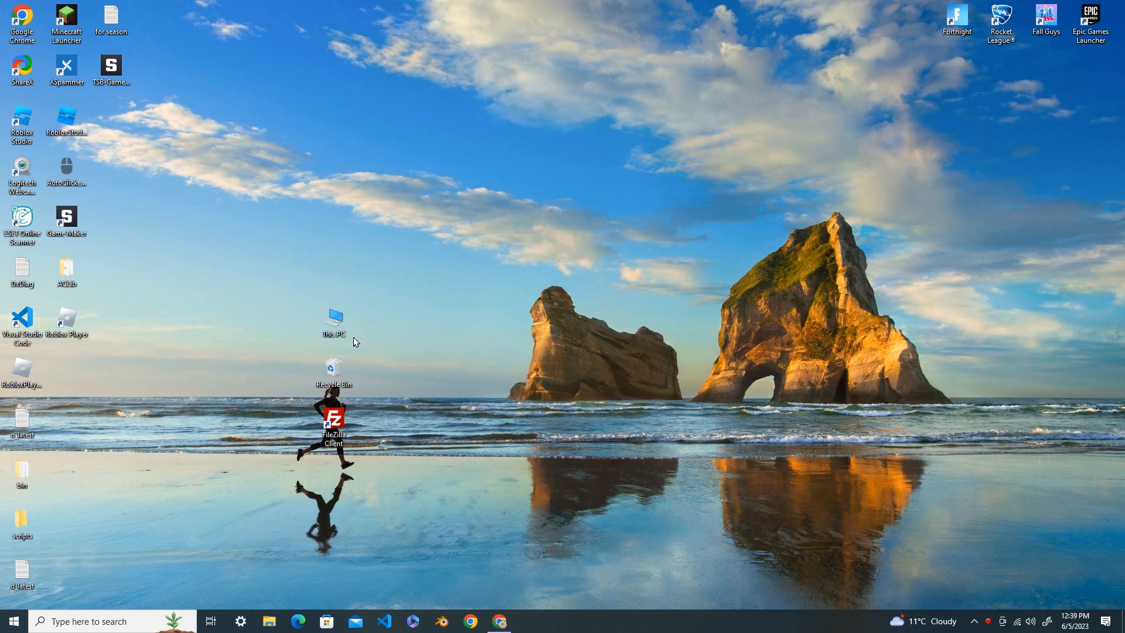
pyautogui.moveTo(397, 397)
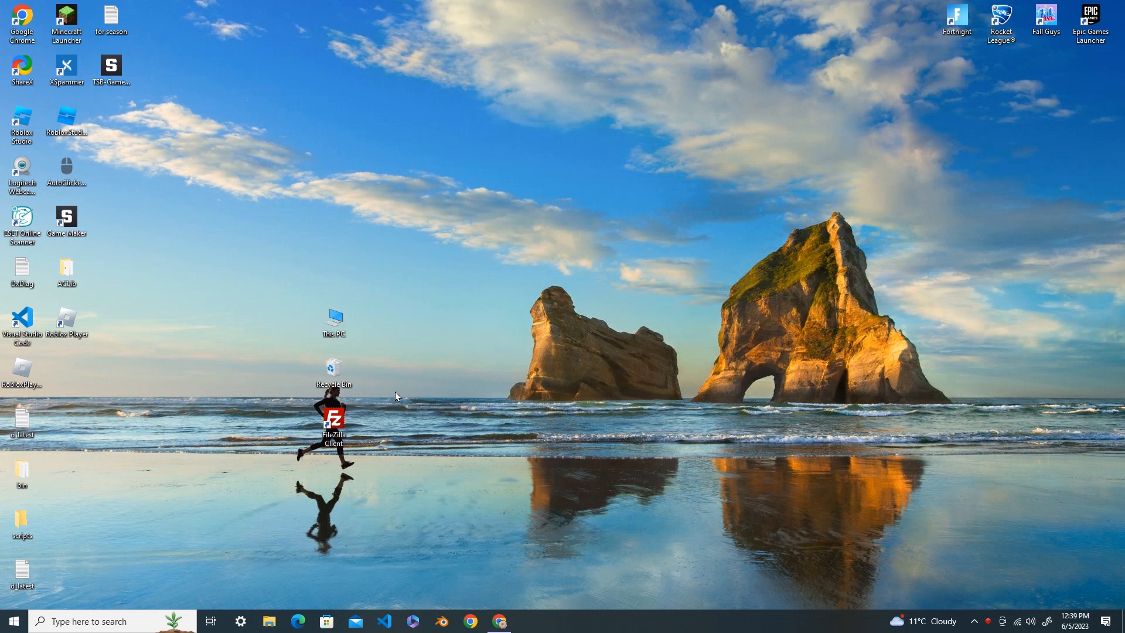
pyautogui.moveTo(410, 490)
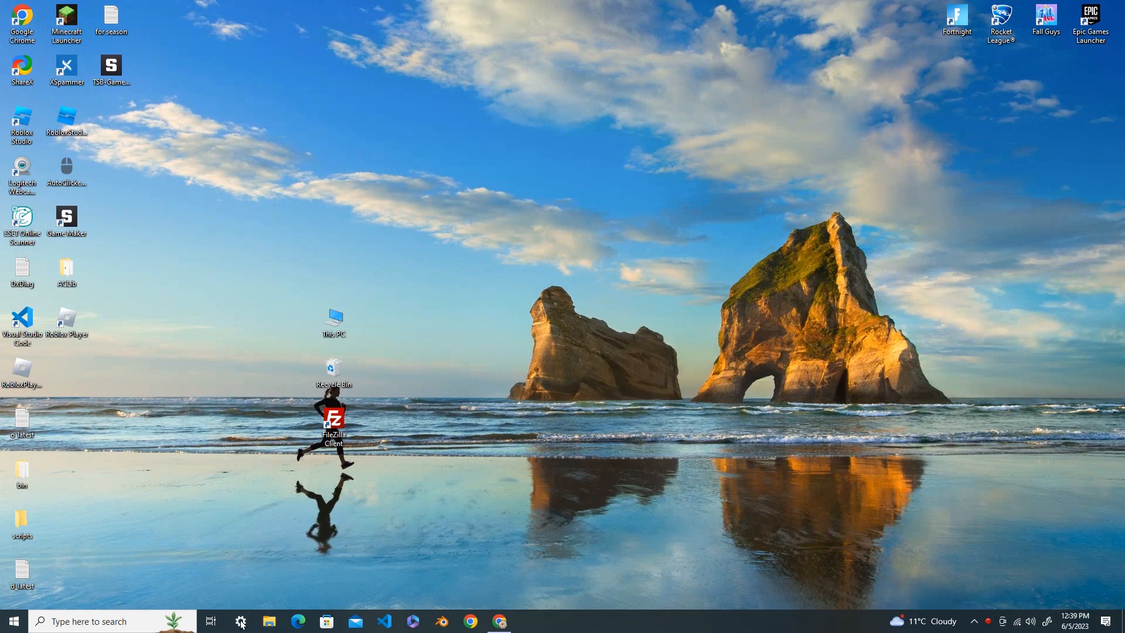
# Search the taskbar for 'settings' and launch the Settings app from the results
pyautogui.click(240, 621)
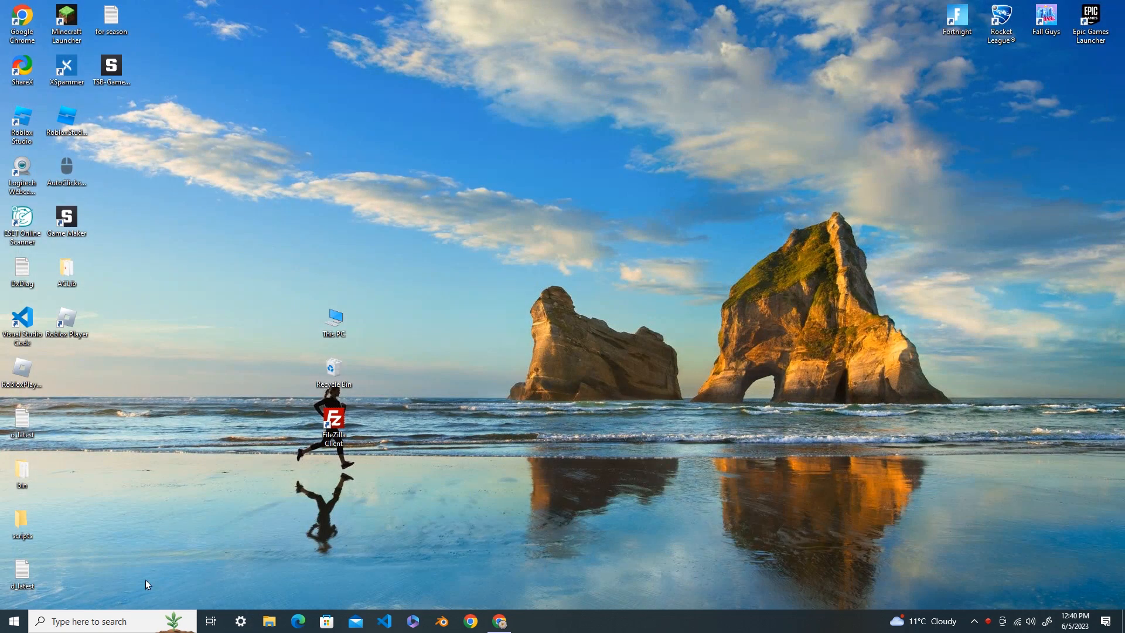
pyautogui.click(86, 621)
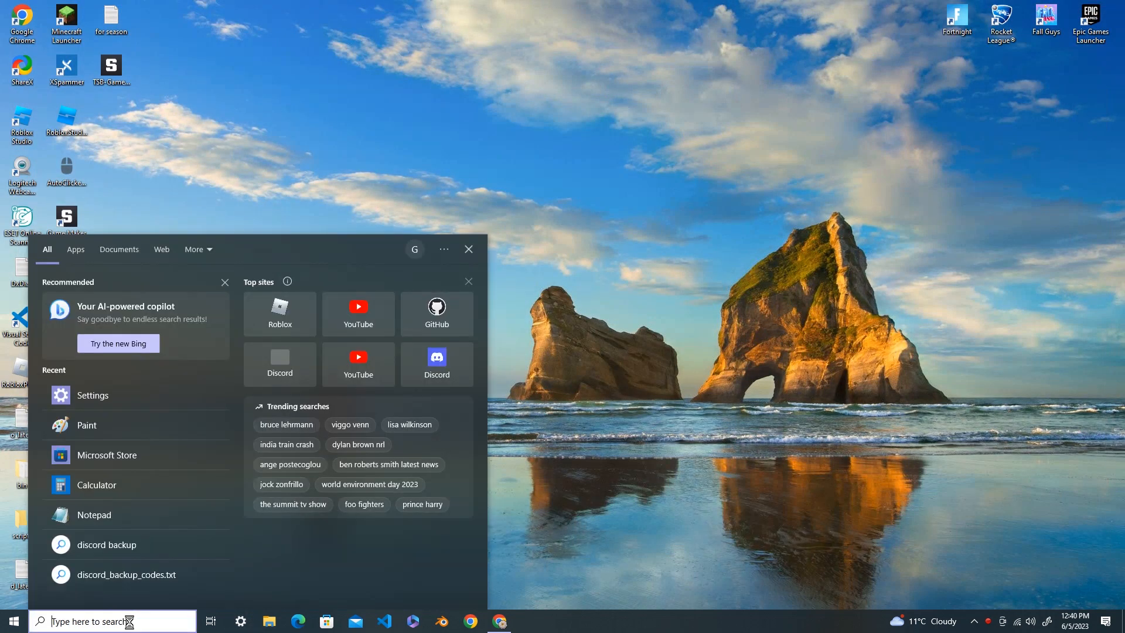
pyautogui.write('settings')
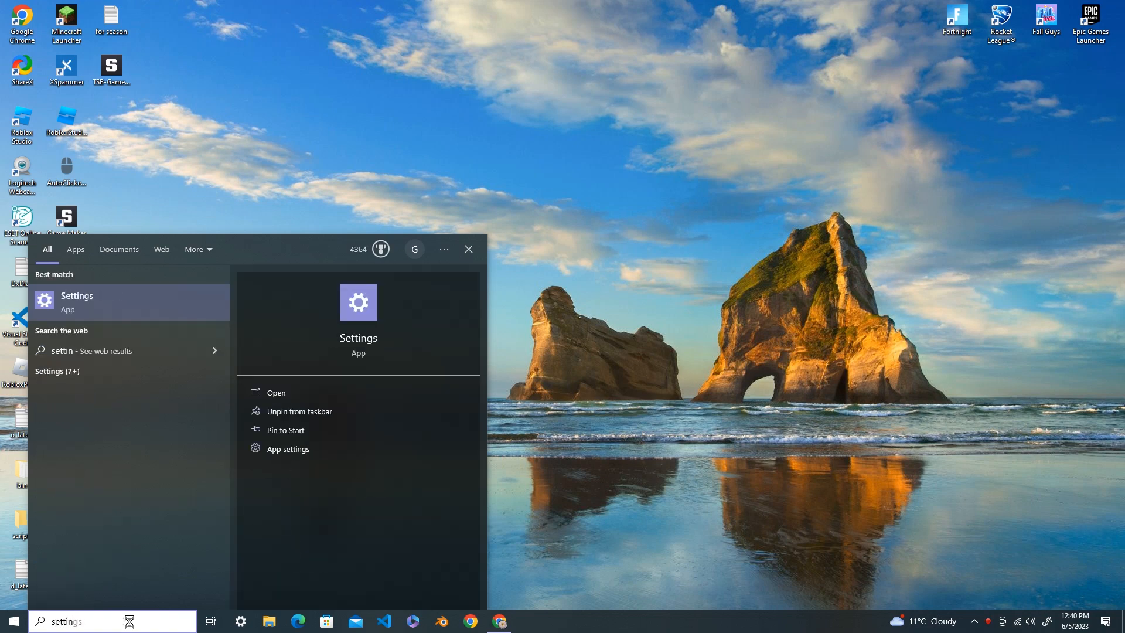
pyautogui.click(276, 392)
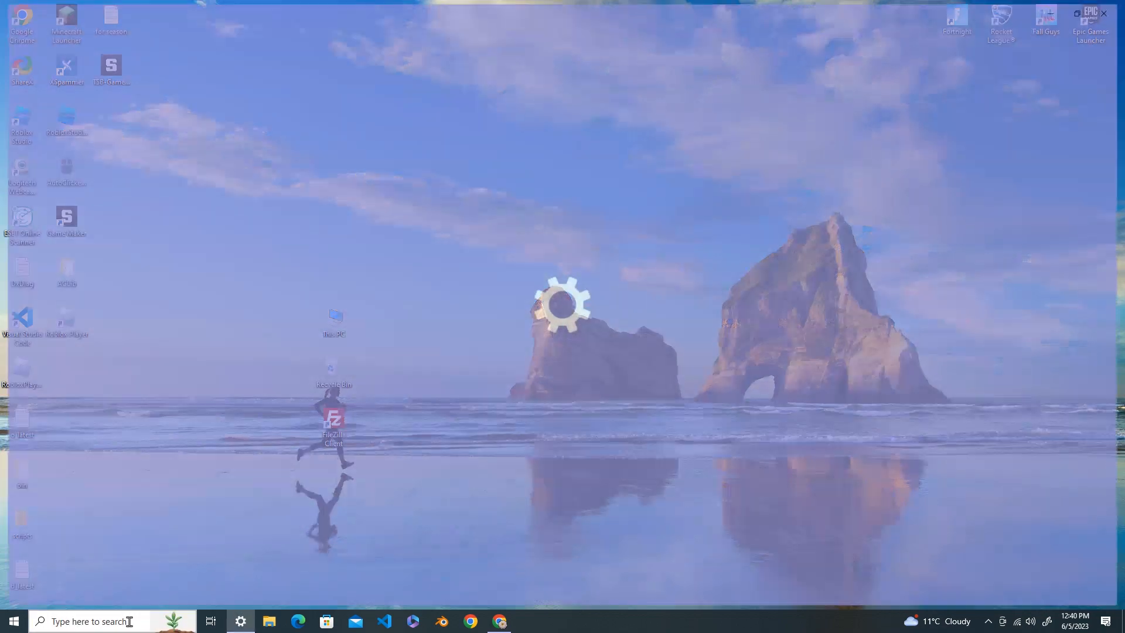
pyautogui.click(240, 621)
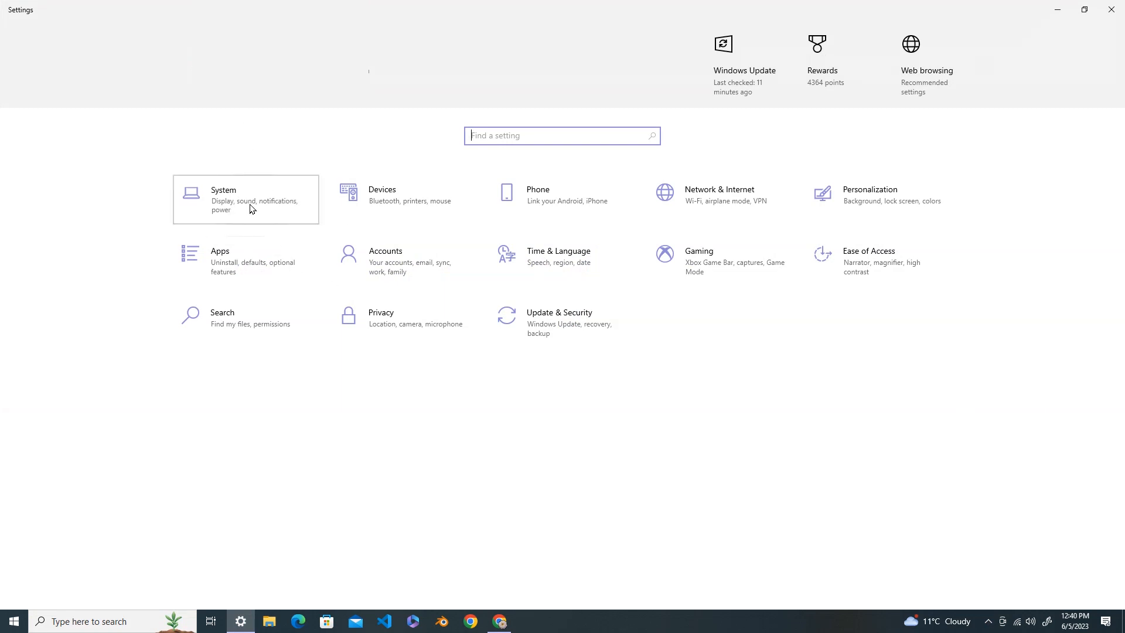
# On the System Display page, set the scaling of text, apps and items to 125%
pyautogui.click(246, 200)
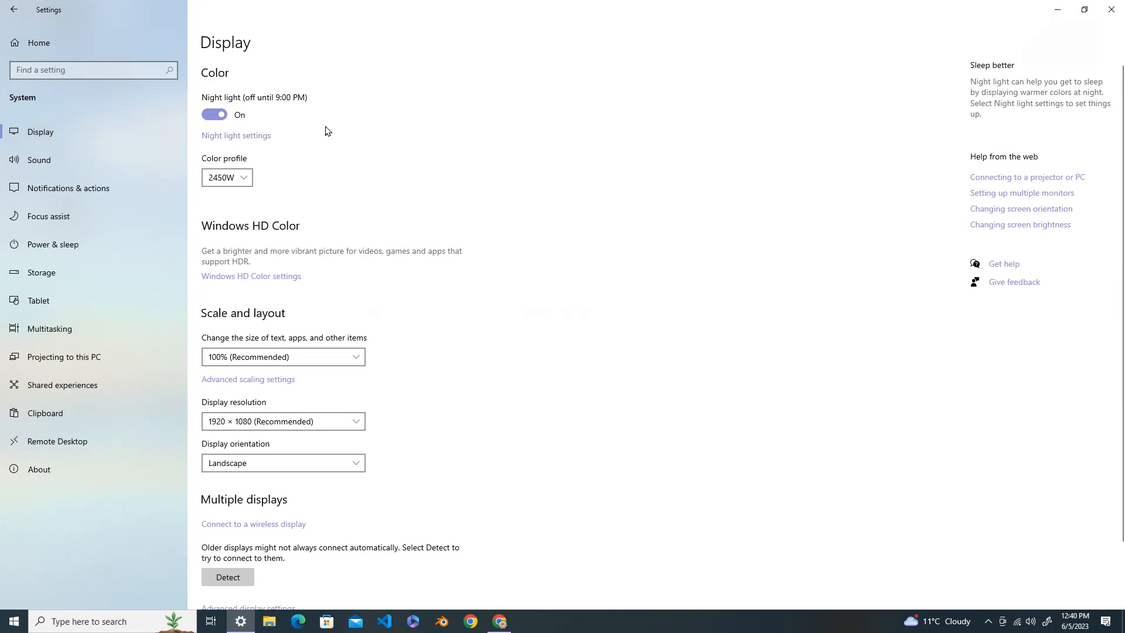
pyautogui.moveTo(304, 323)
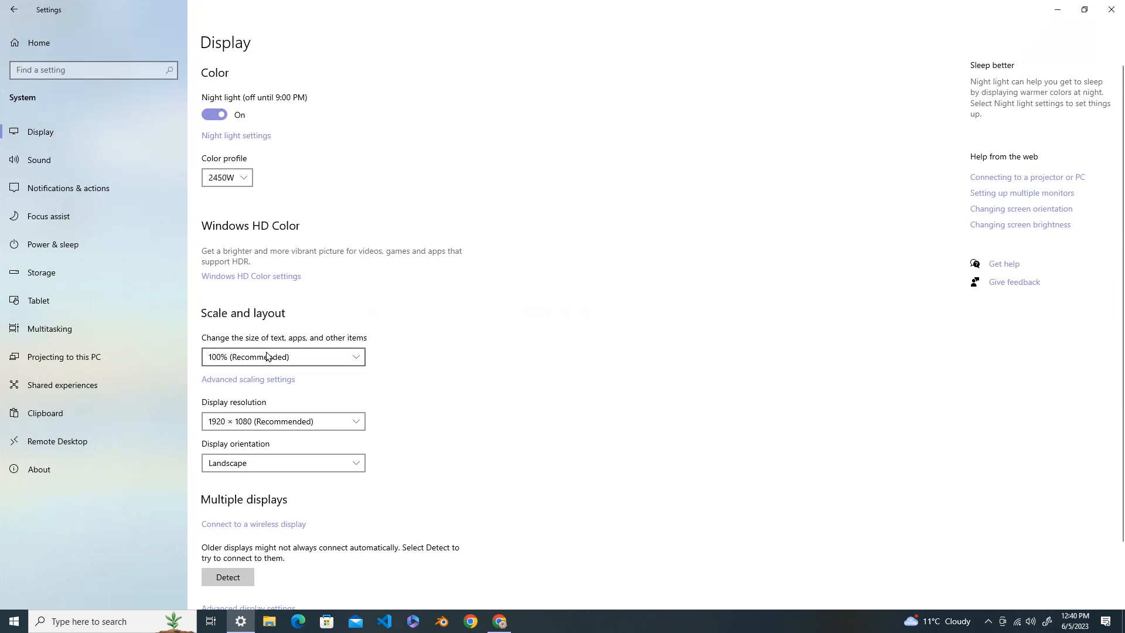
pyautogui.click(282, 357)
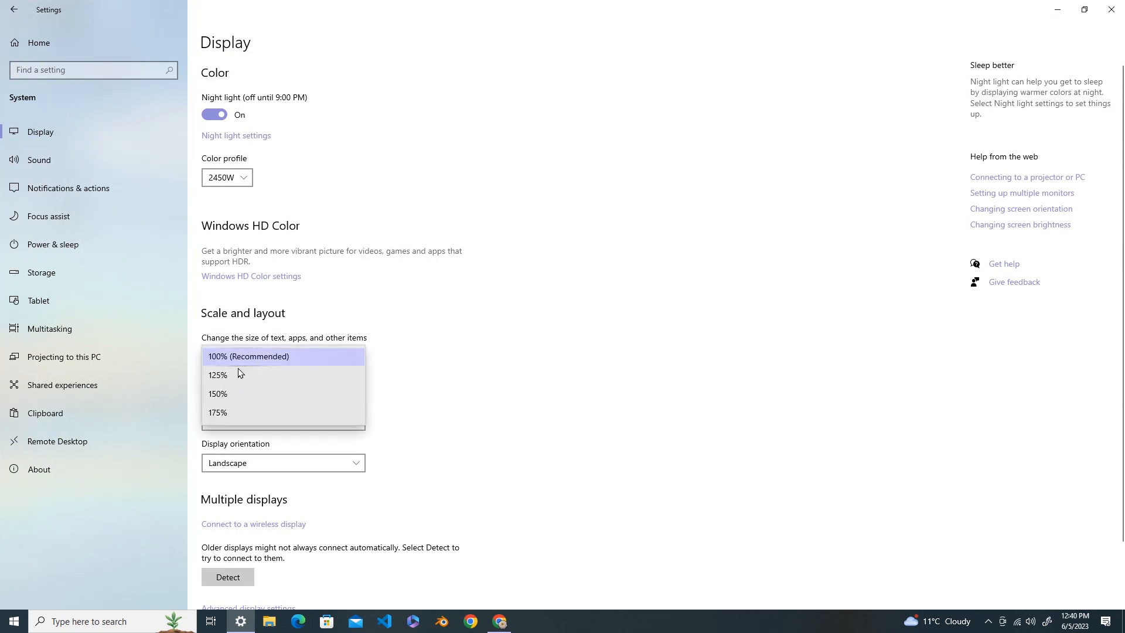
pyautogui.click(218, 373)
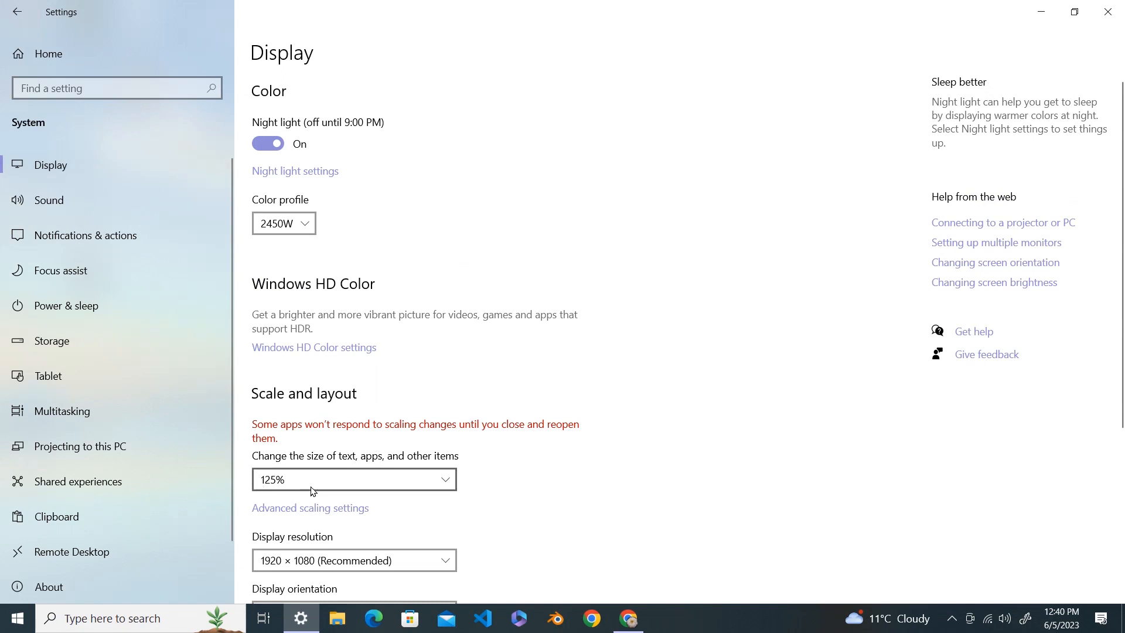
pyautogui.moveTo(1055, 18)
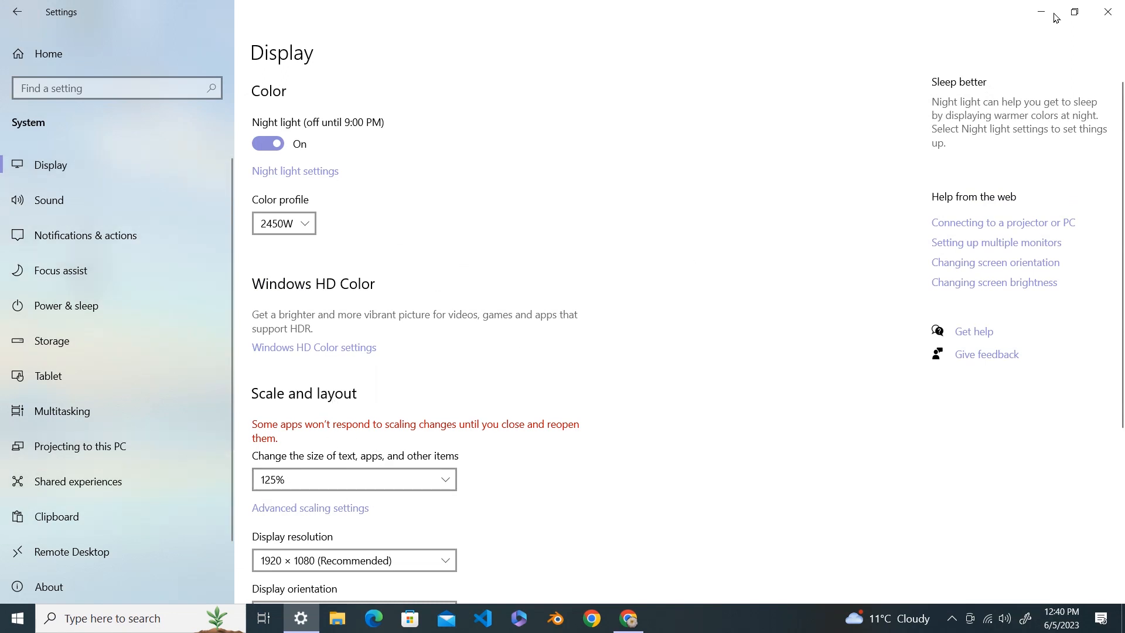
pyautogui.click(1107, 12)
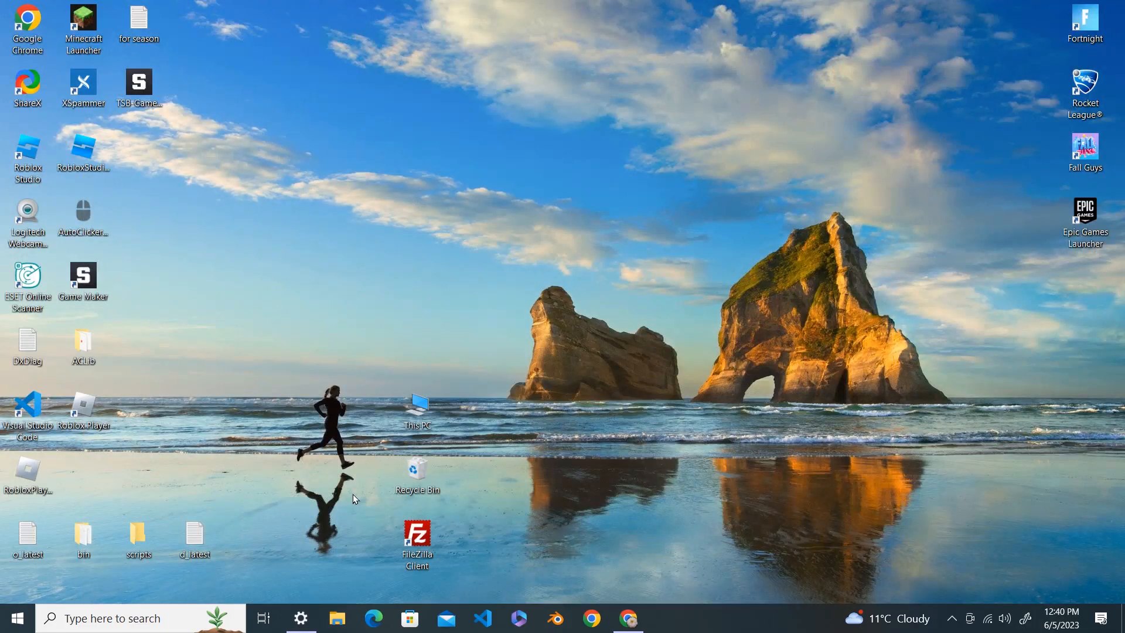
pyautogui.moveTo(486, 440)
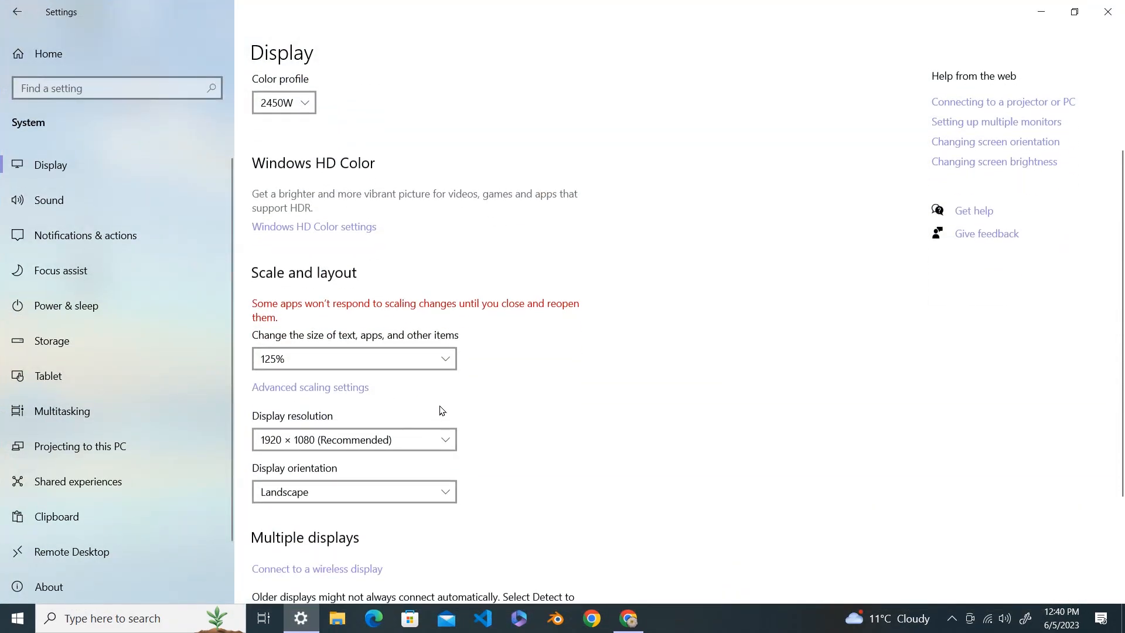
# Raise the display scaling to 150%, leaving the size list open for a larger choice
pyautogui.click(353, 358)
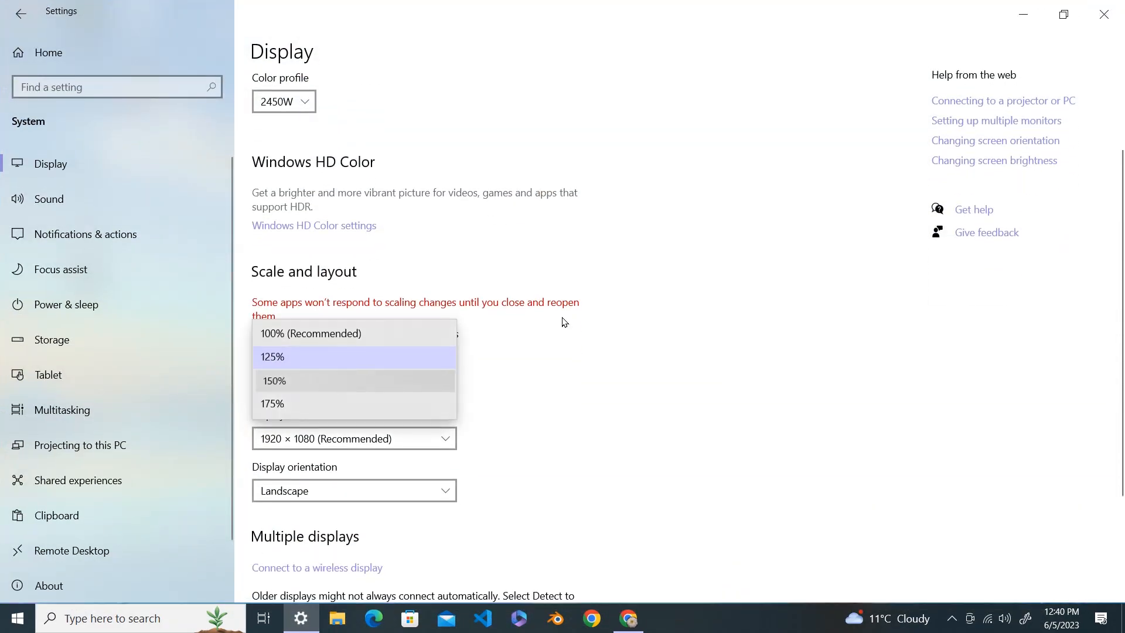
pyautogui.click(274, 380)
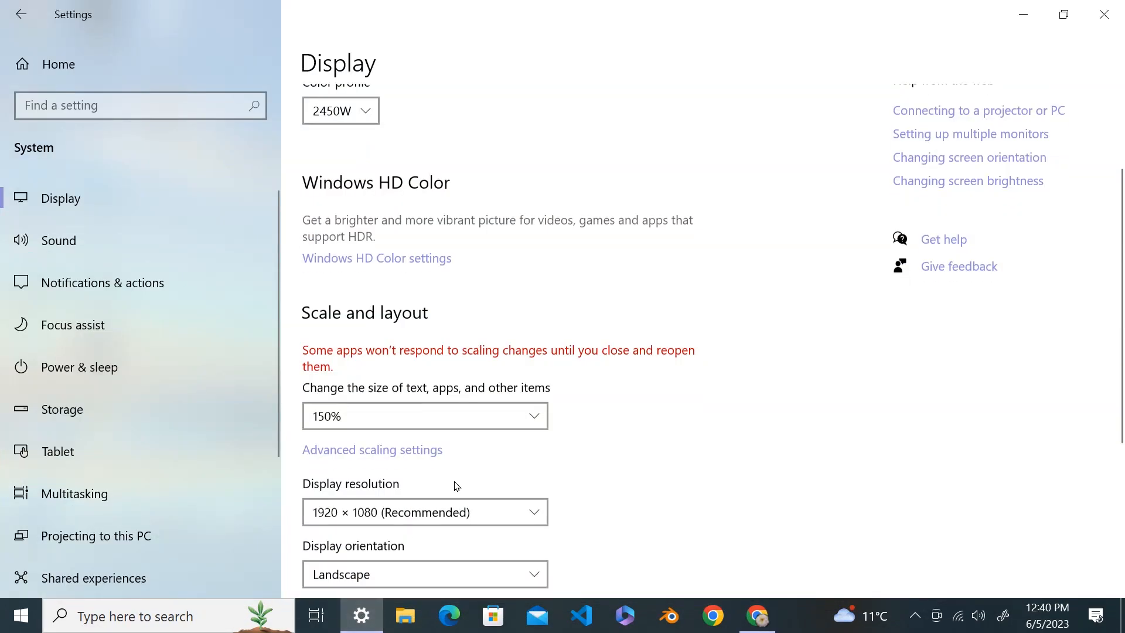
pyautogui.click(424, 414)
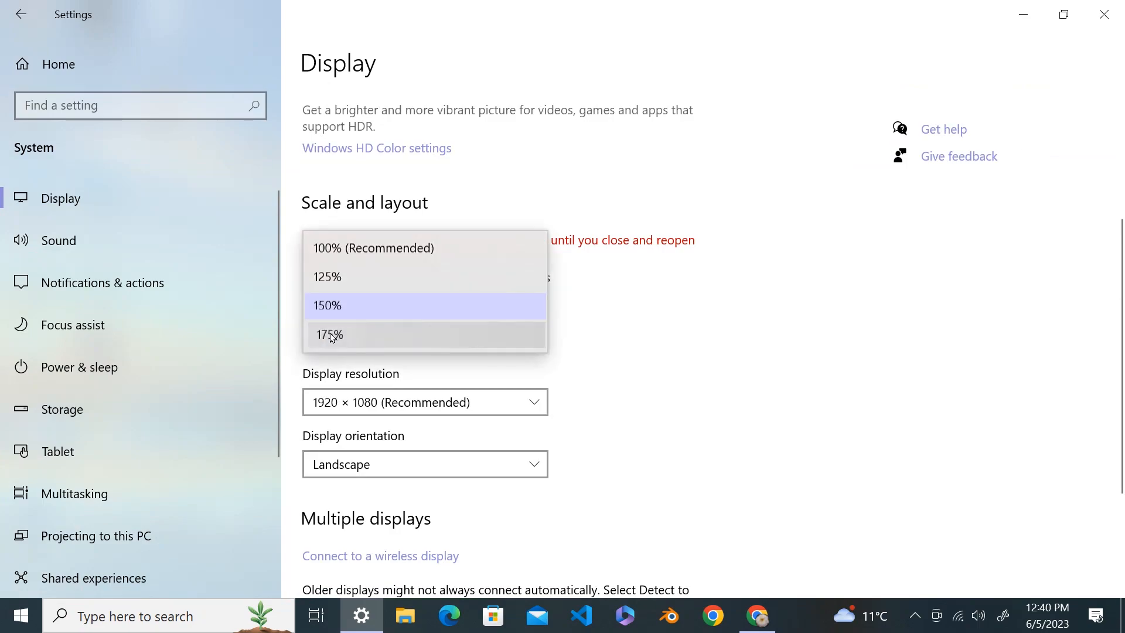
# Set the display scaling to 175%, check the enlarged desktop, and return to Settings
pyautogui.click(329, 335)
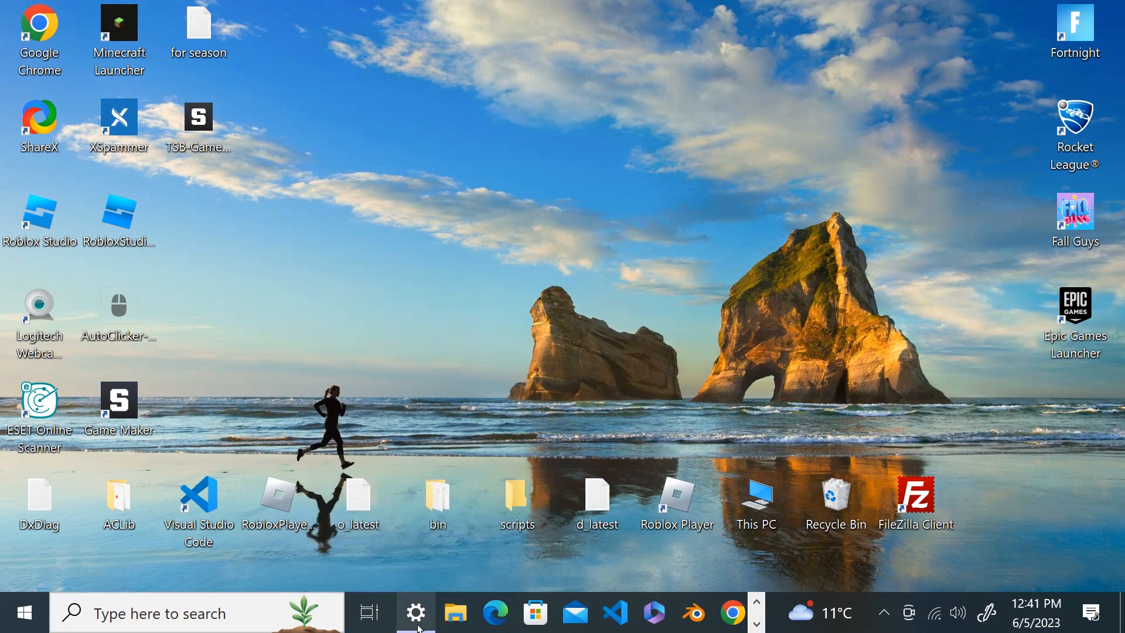
pyautogui.click(416, 613)
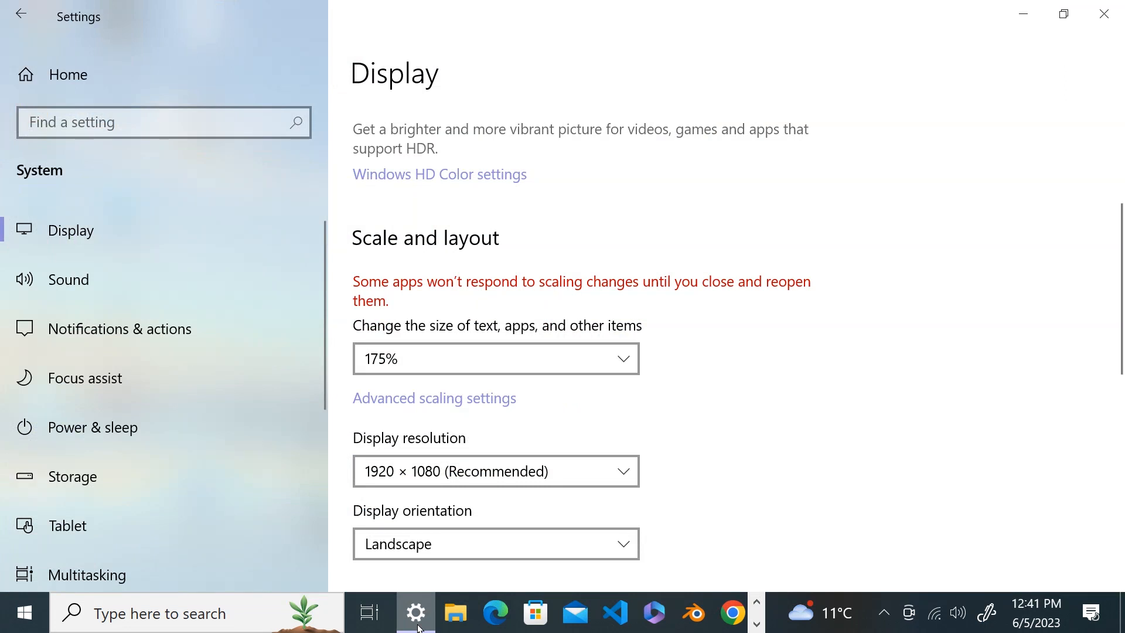
pyautogui.moveTo(775, 309)
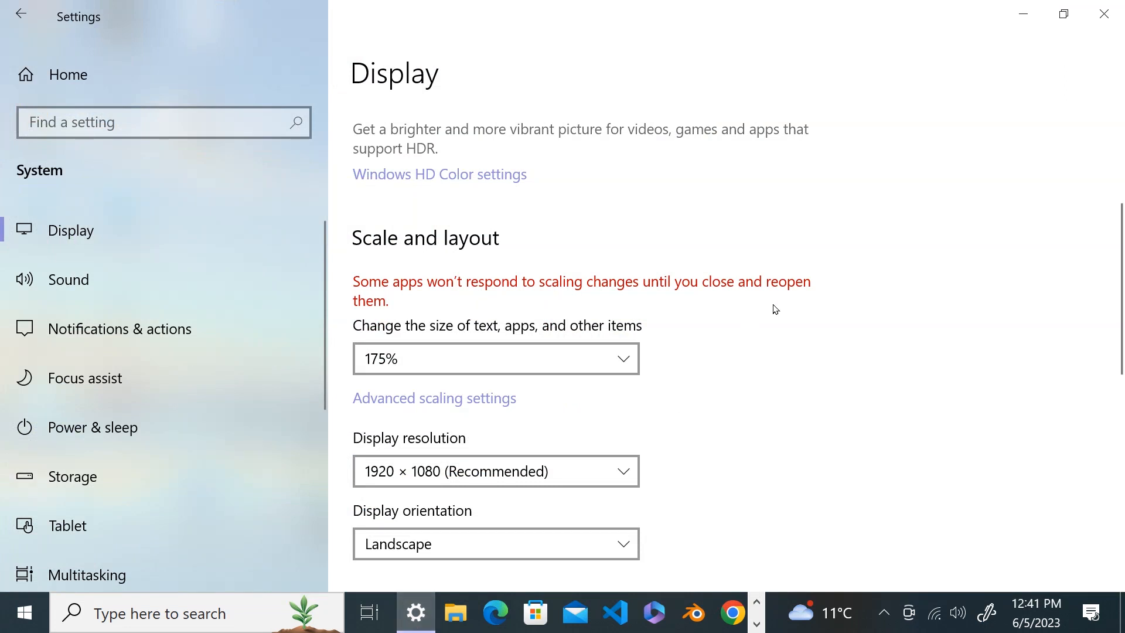